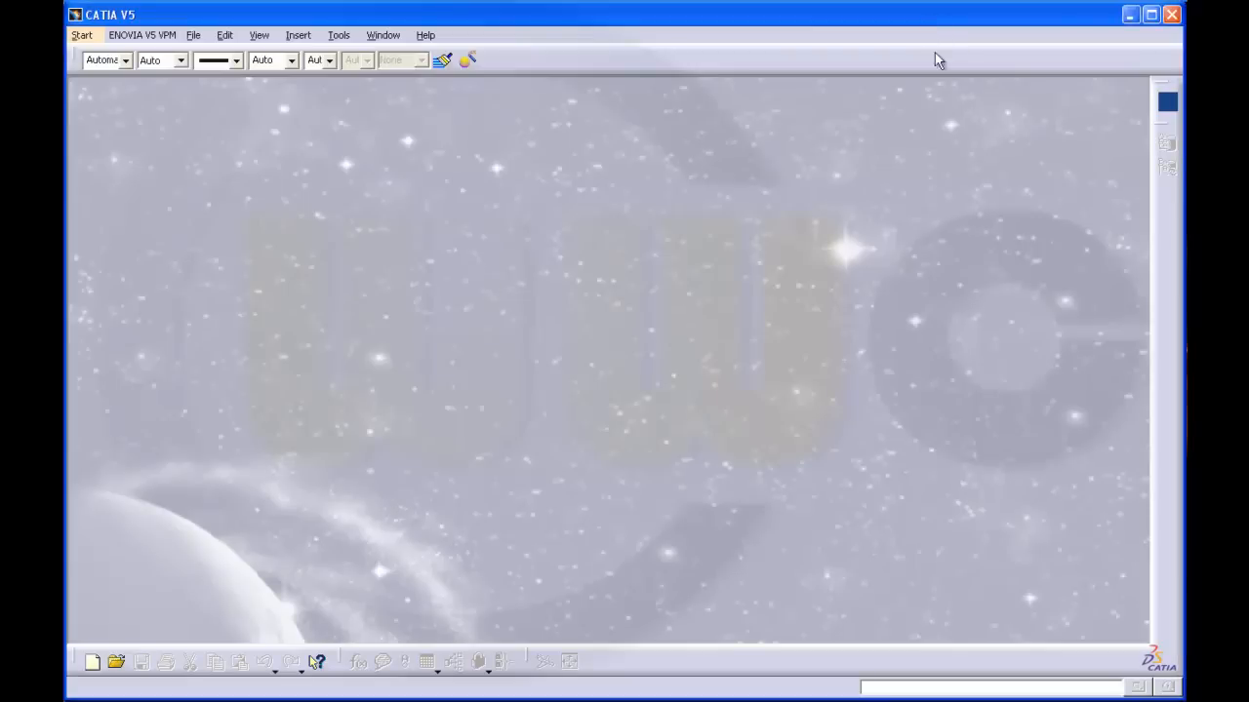
pyautogui.moveTo(972, 295)
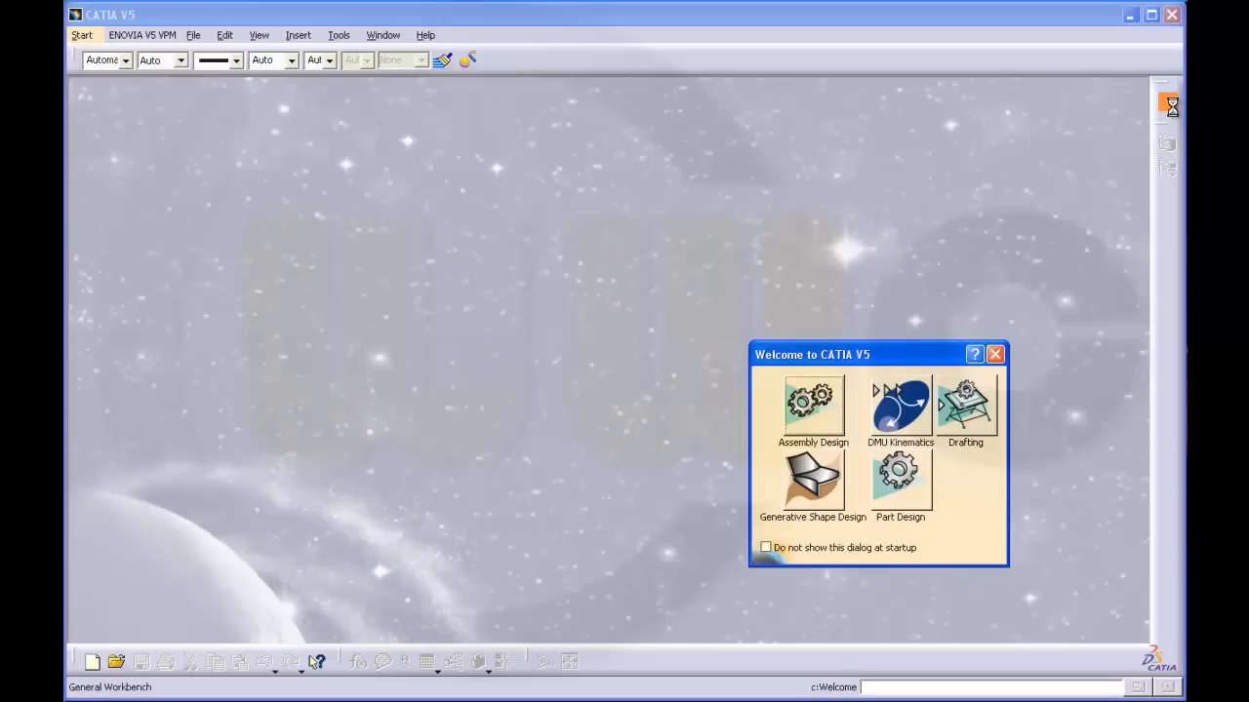
# Create a new empty part in Part Design, confirming the New Part dialog.
pyautogui.click(898, 478)
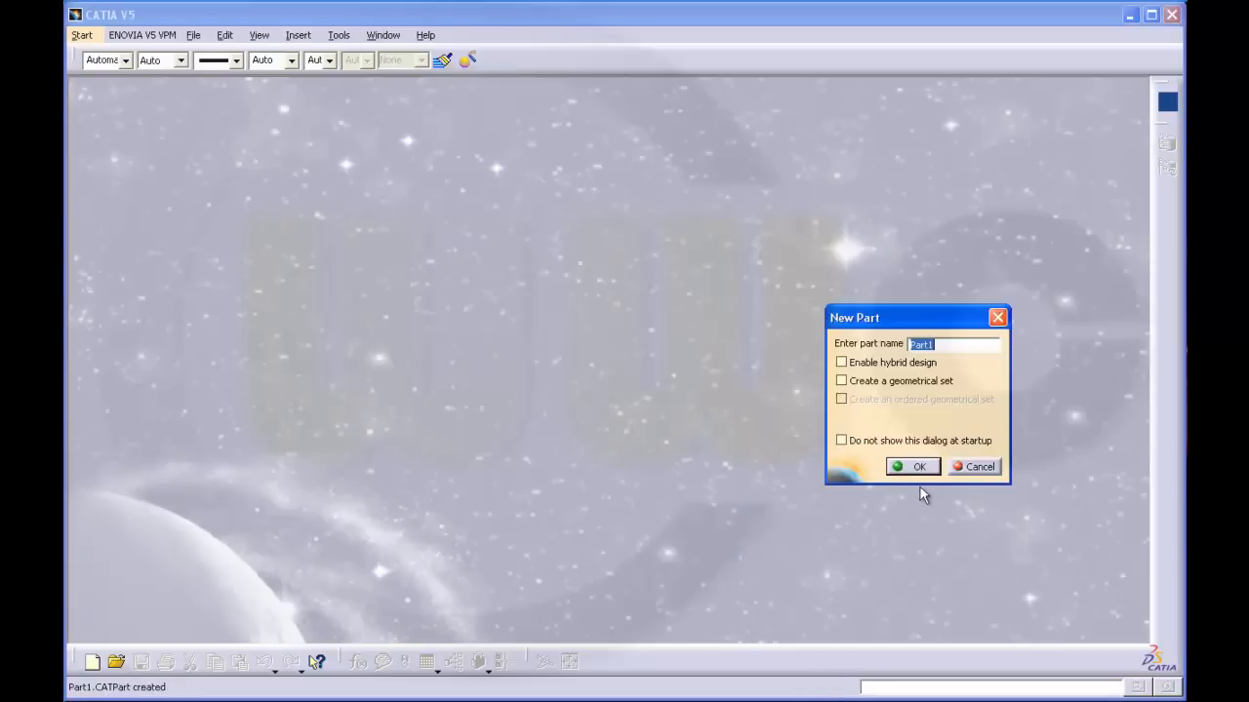
pyautogui.click(913, 467)
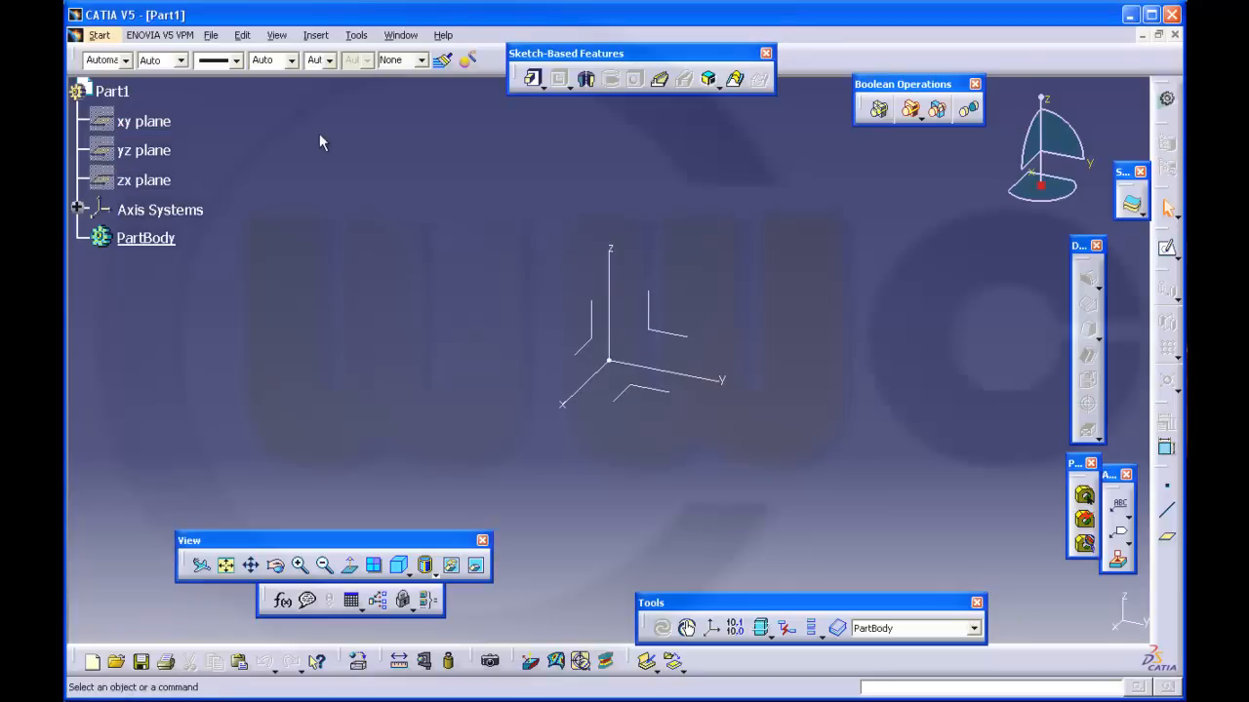
pyautogui.moveTo(704, 289)
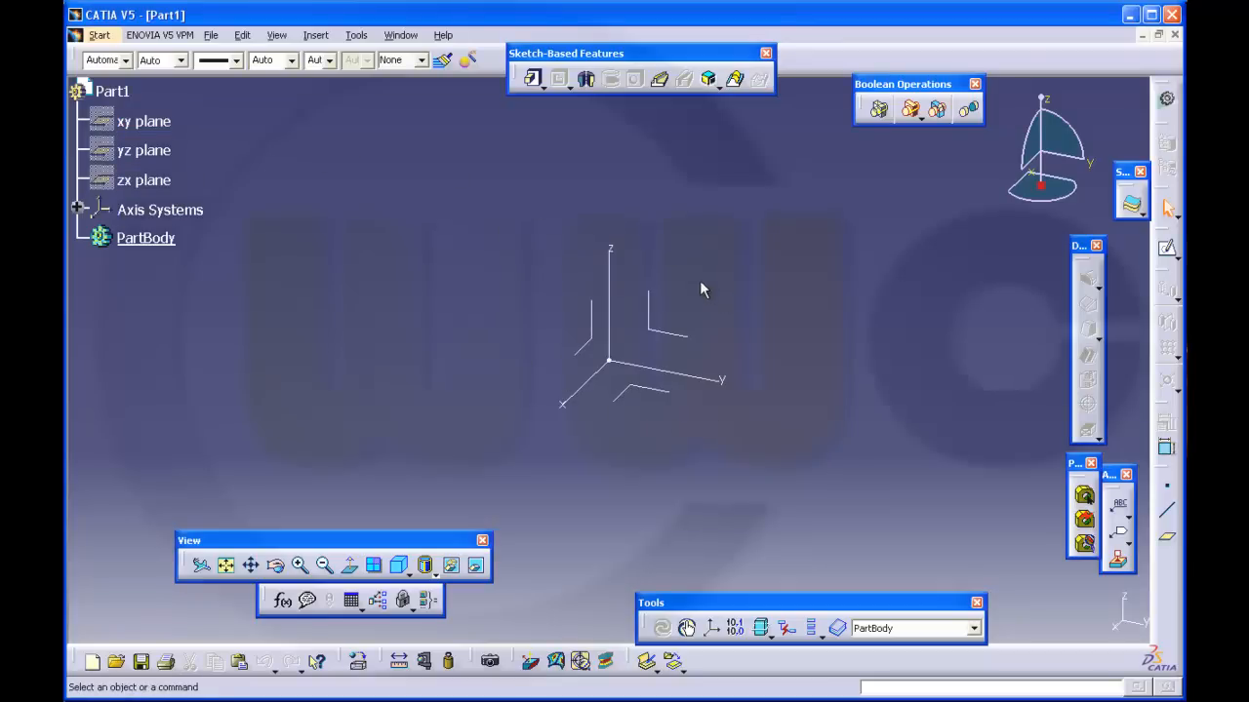
# Show the Part Document settings under Tools > Options > Infrastructure > Part Infrastructure.
pyautogui.click(355, 35)
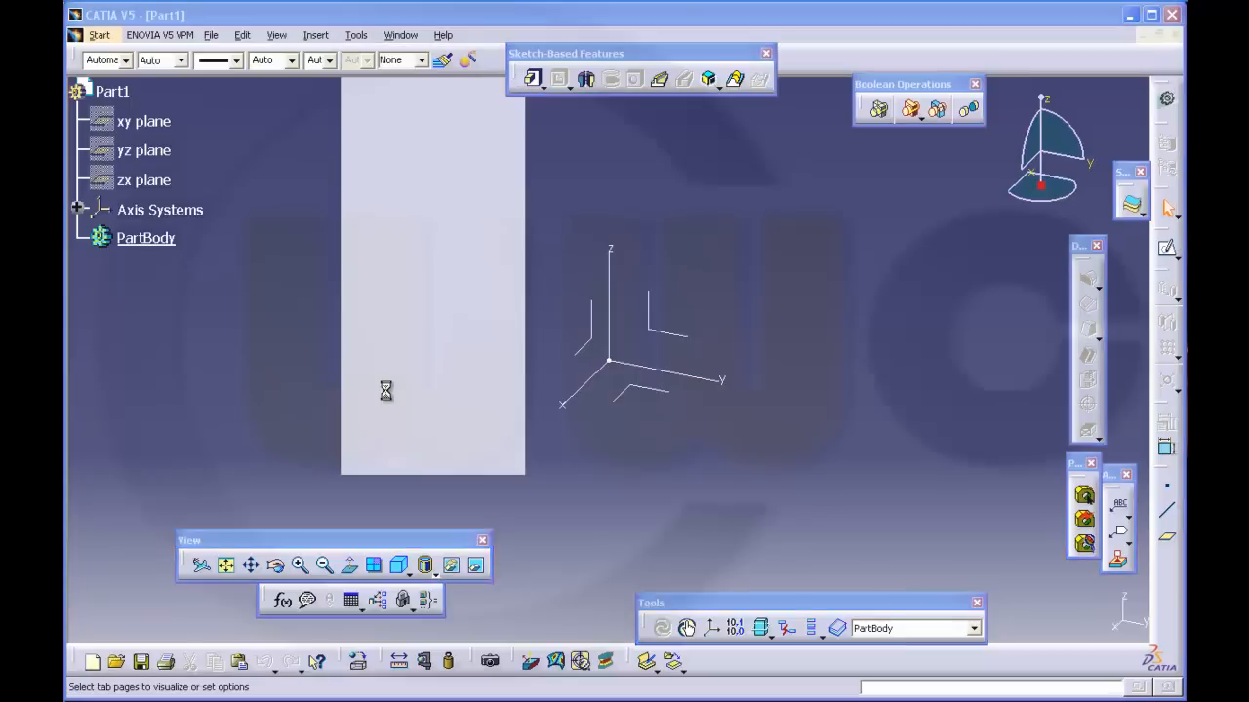
pyautogui.click(355, 35)
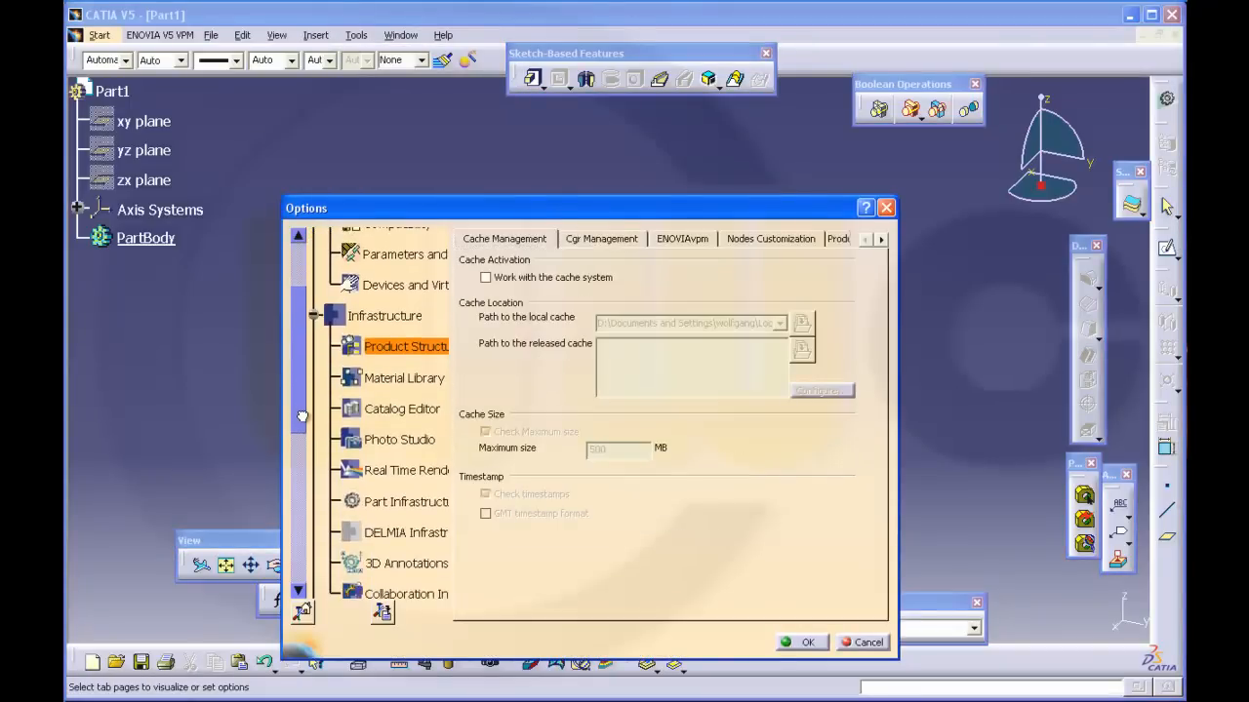
pyautogui.click(406, 501)
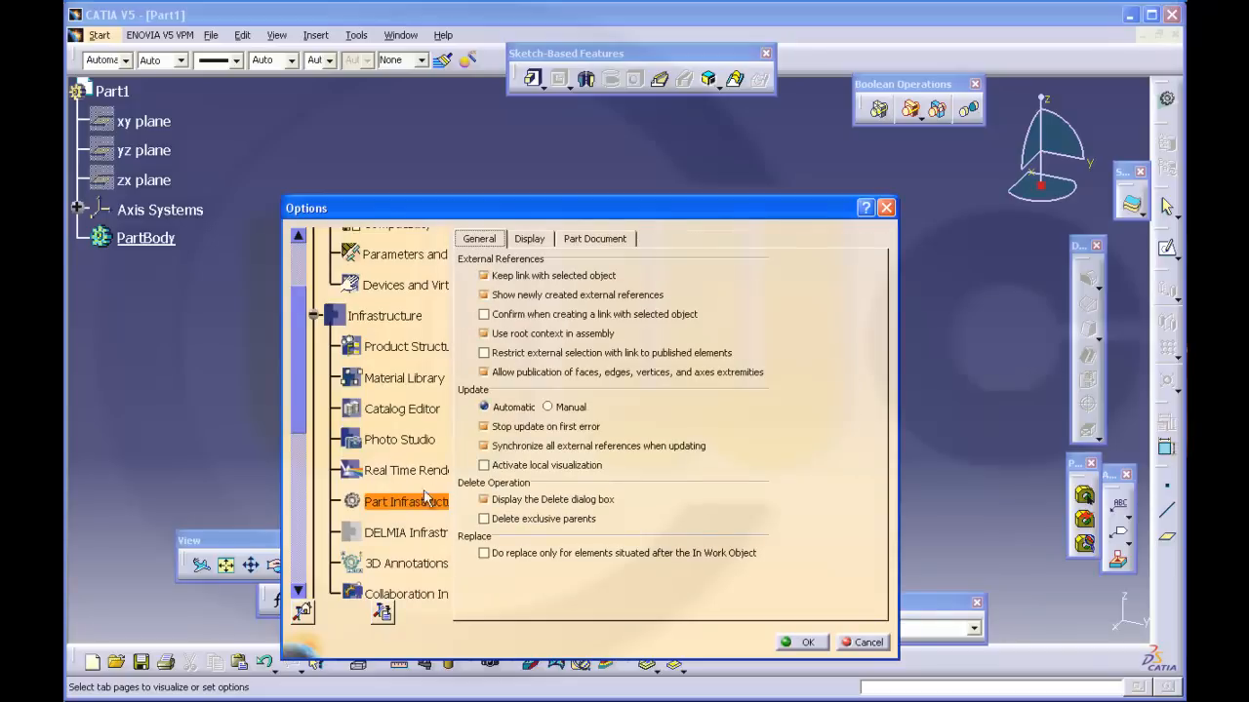
pyautogui.click(593, 238)
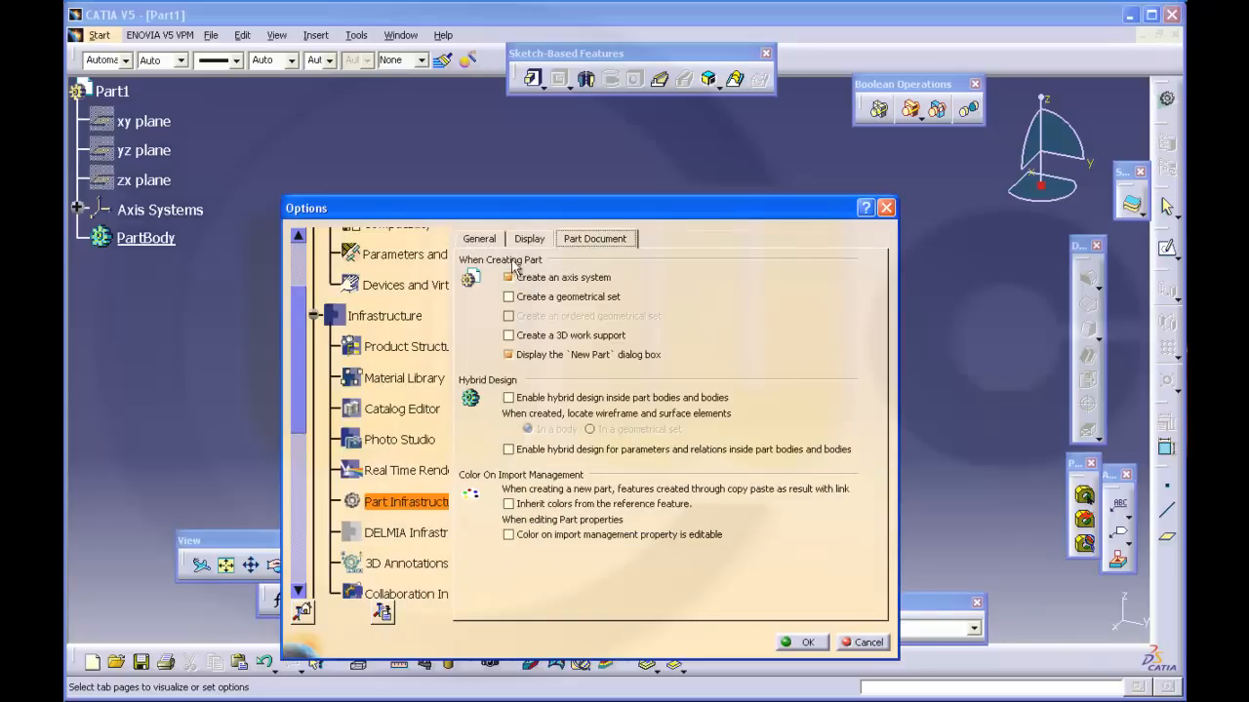
pyautogui.click(800, 642)
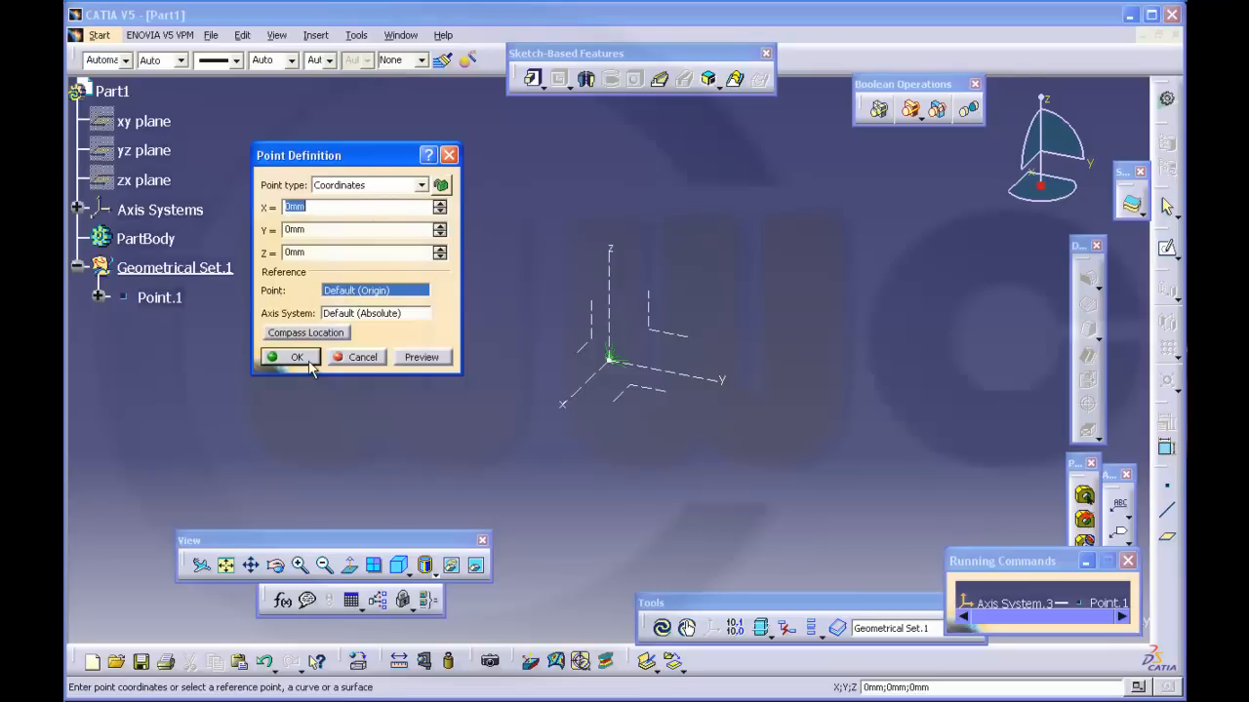
# Create Point.1 at 0,0,0 and Axis System.3 on it, then expand the Axis Systems node.
pyautogui.click(296, 355)
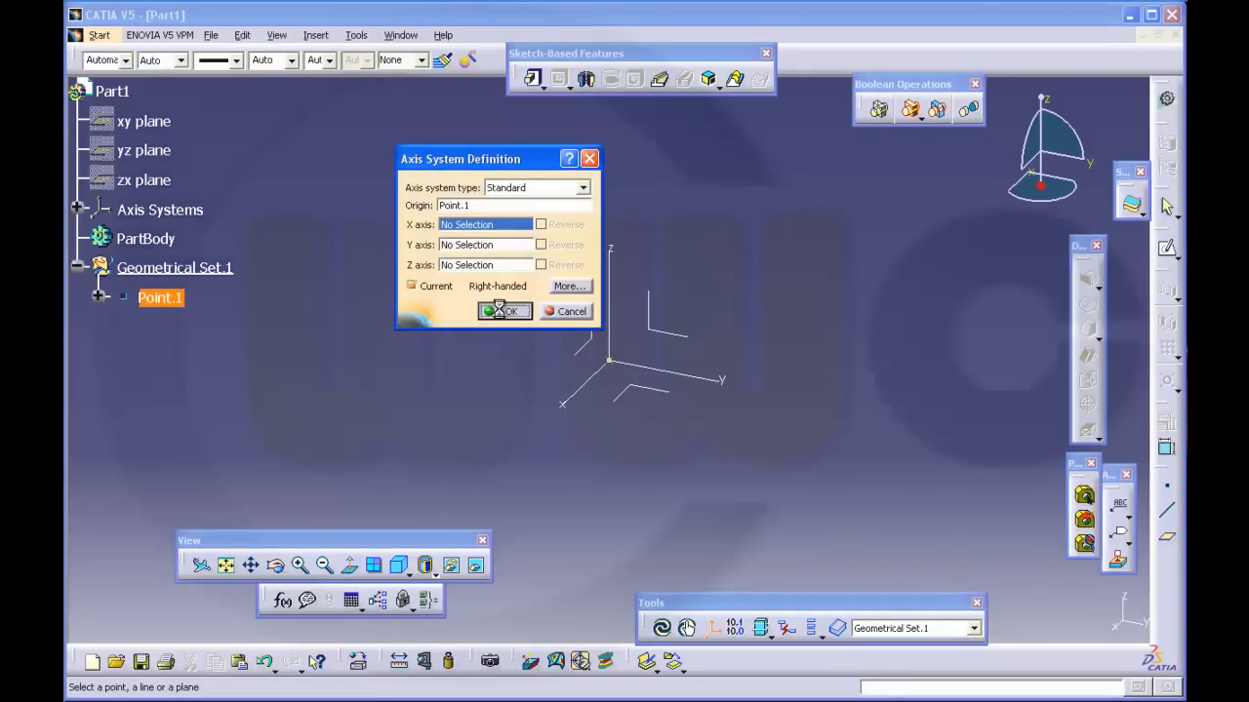
pyautogui.click(503, 311)
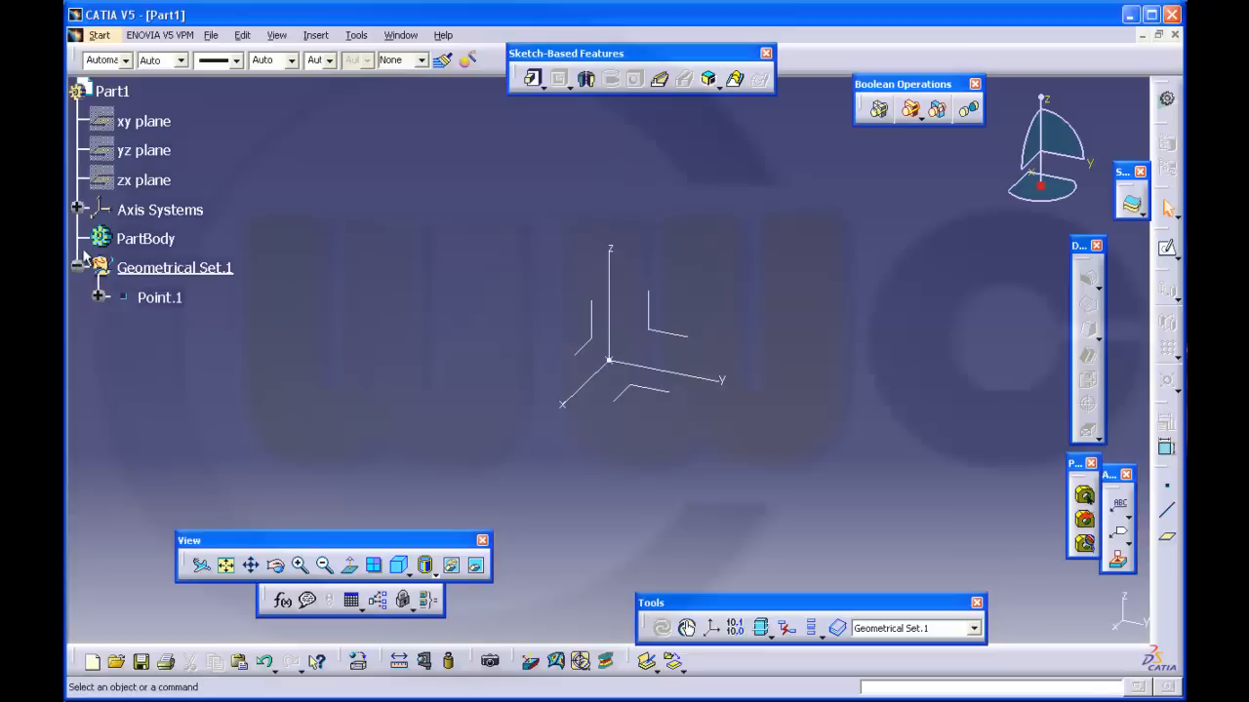
pyautogui.click(78, 211)
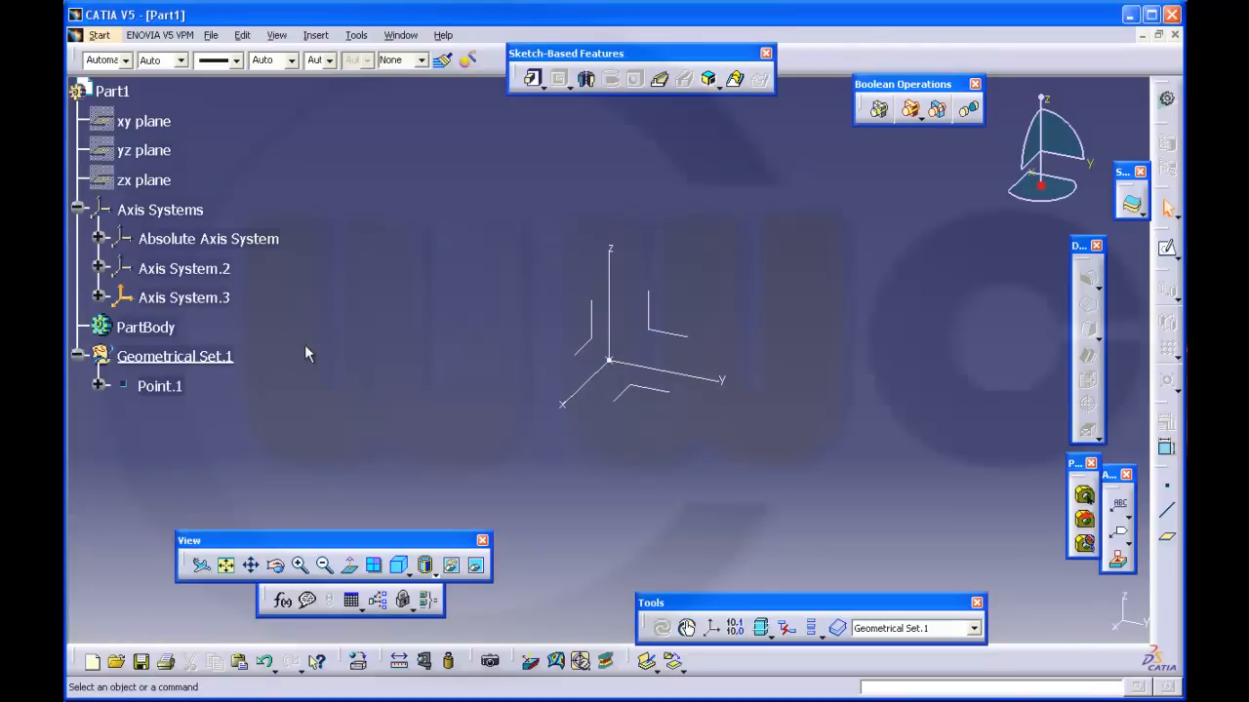
pyautogui.moveTo(310, 351)
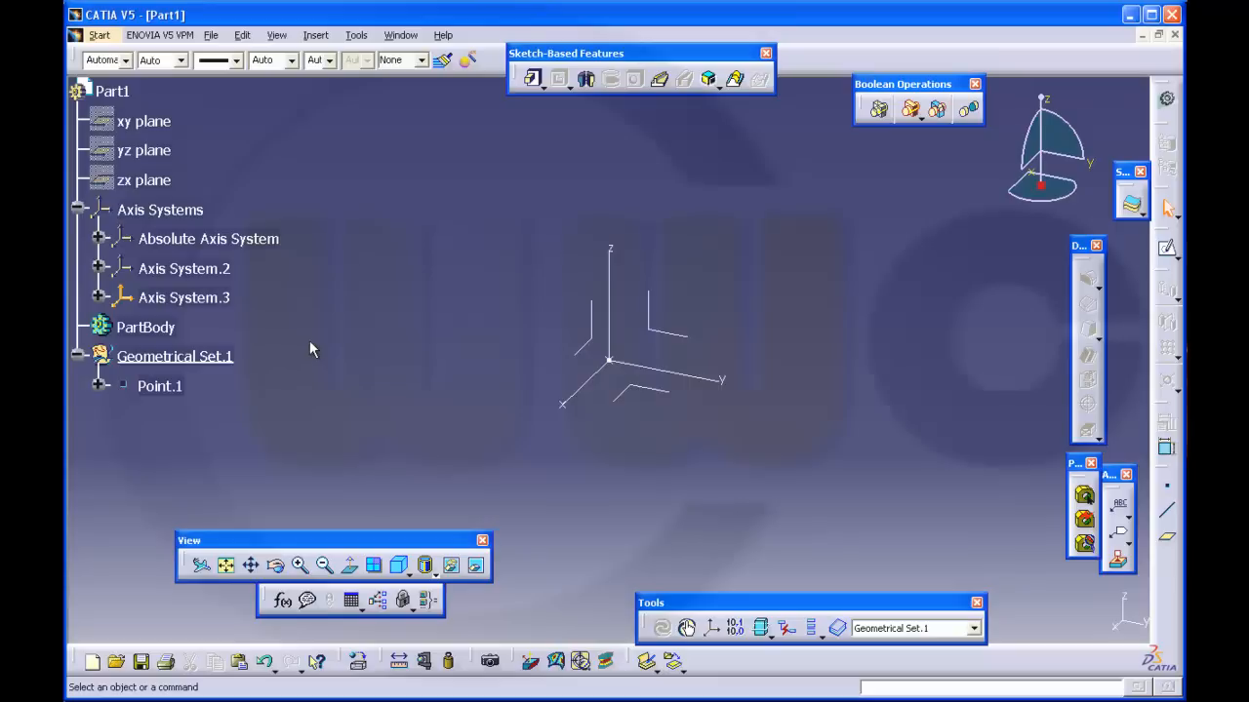
pyautogui.moveTo(314, 247)
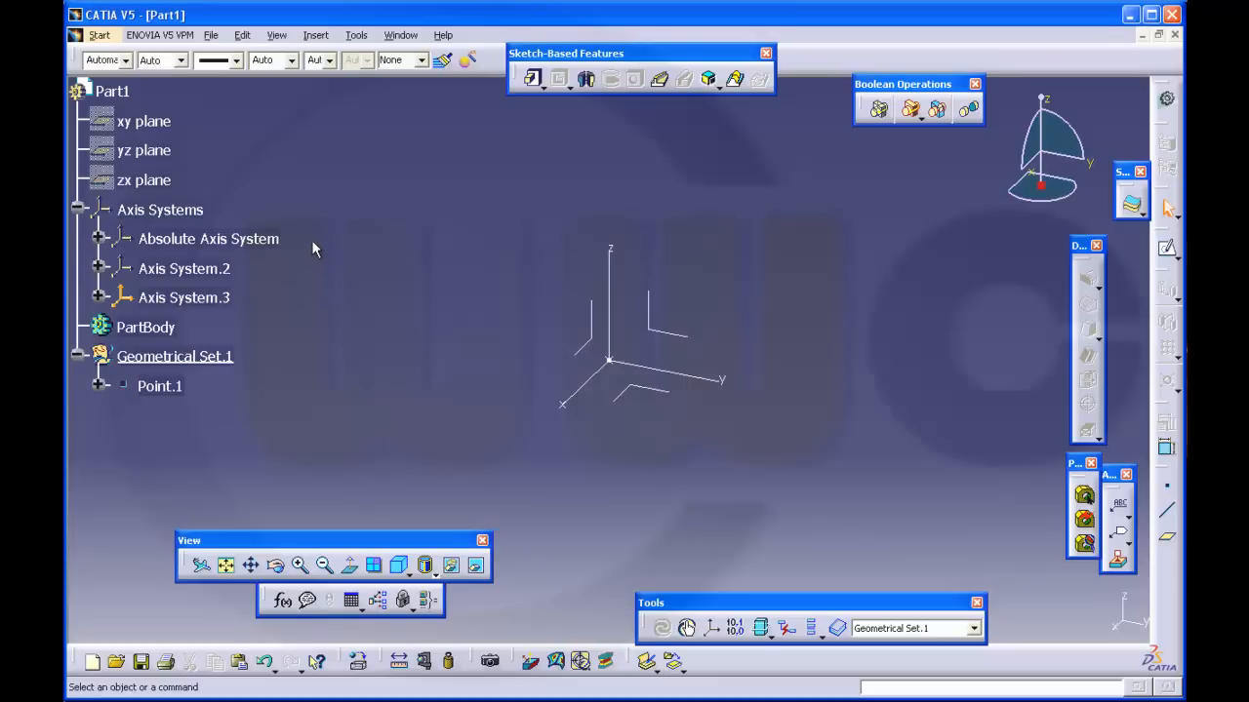
# Check Parents/Children of the absolute axis system, which depends on the three planes.
pyautogui.rightClick(206, 238)
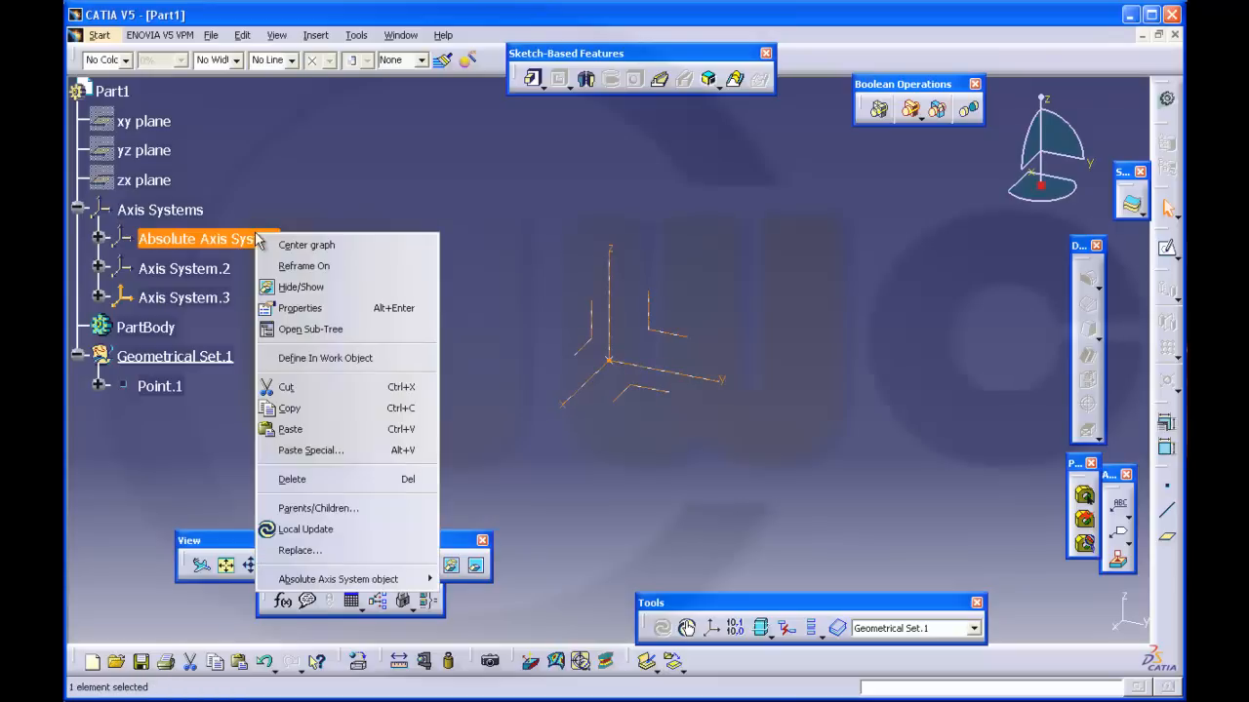
pyautogui.moveTo(326, 480)
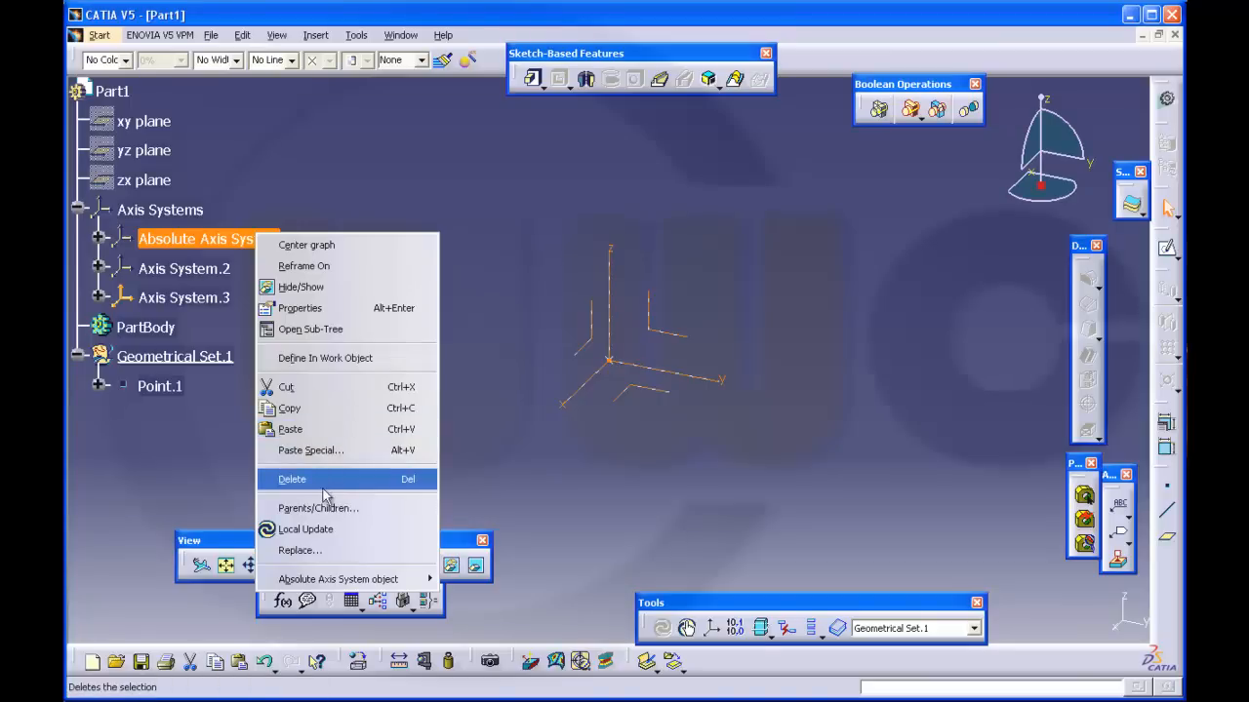
pyautogui.moveTo(318, 507)
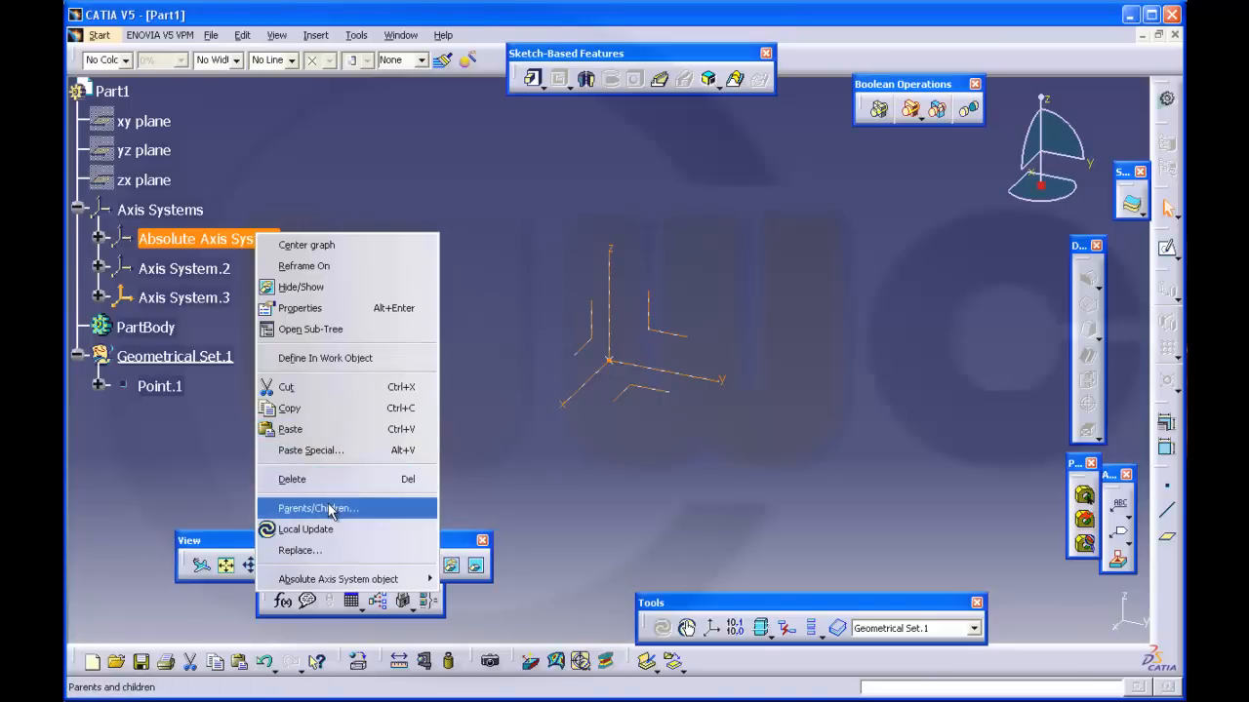
pyautogui.click(318, 508)
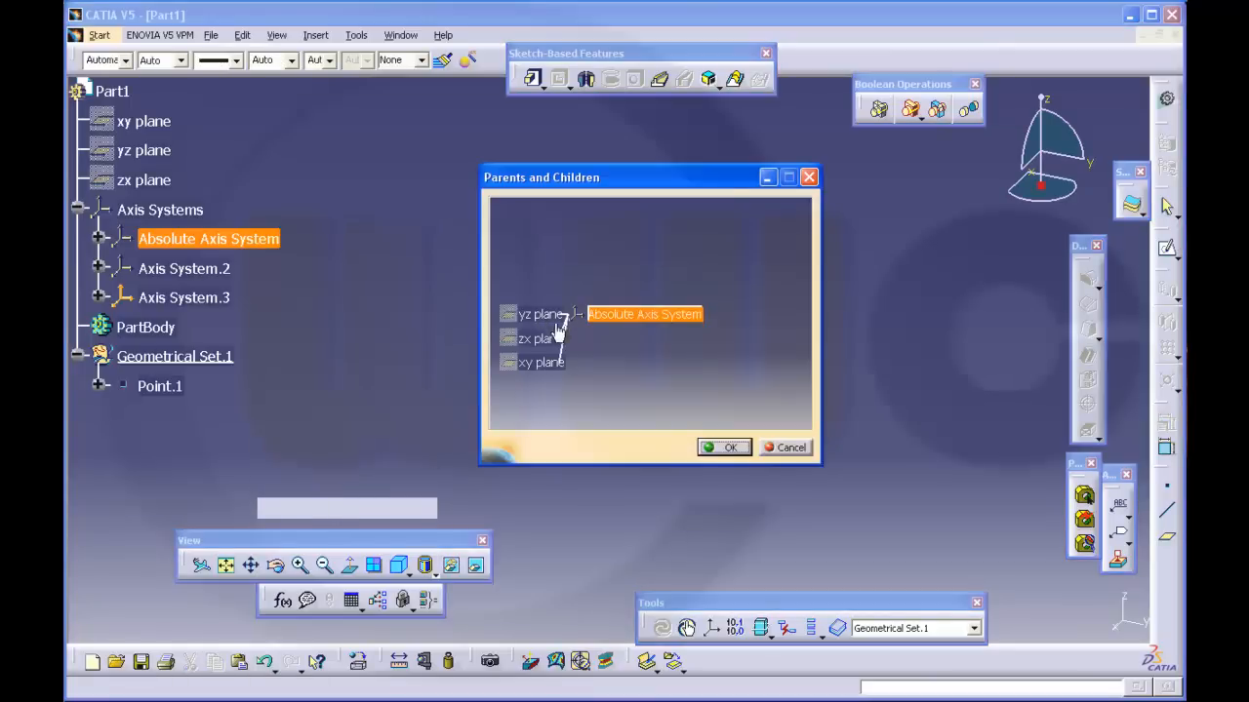
pyautogui.moveTo(542, 367)
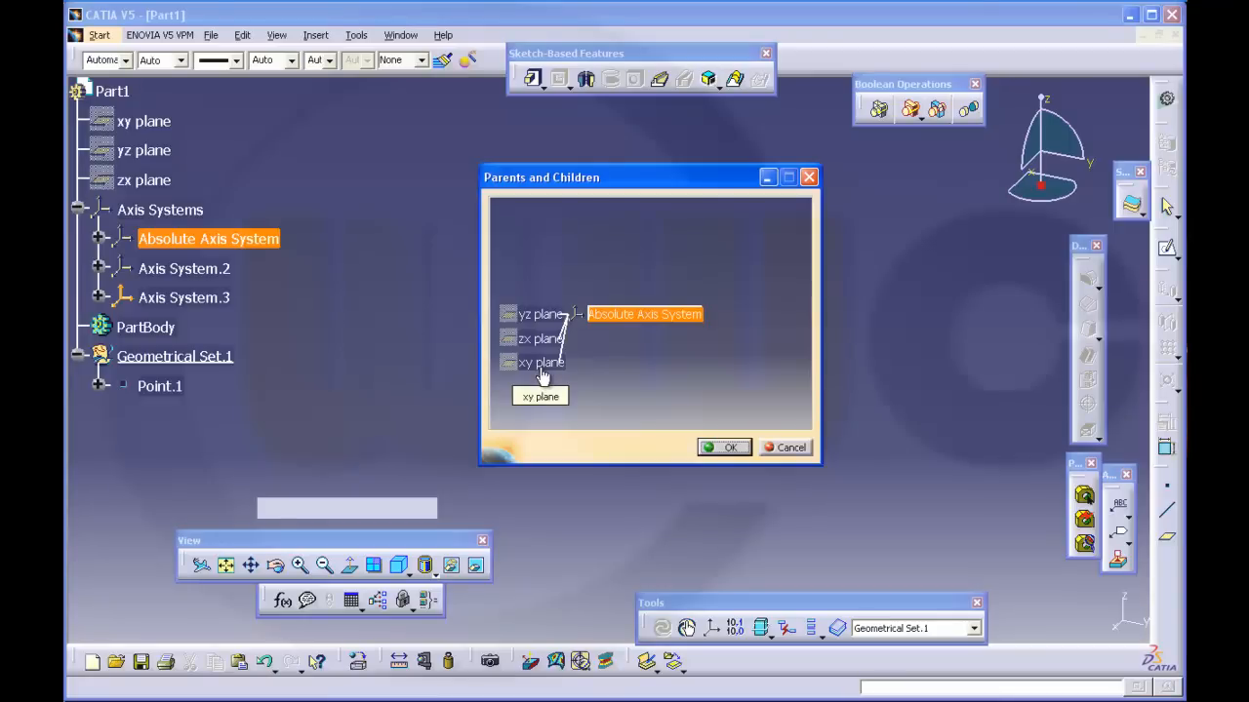
pyautogui.click(724, 446)
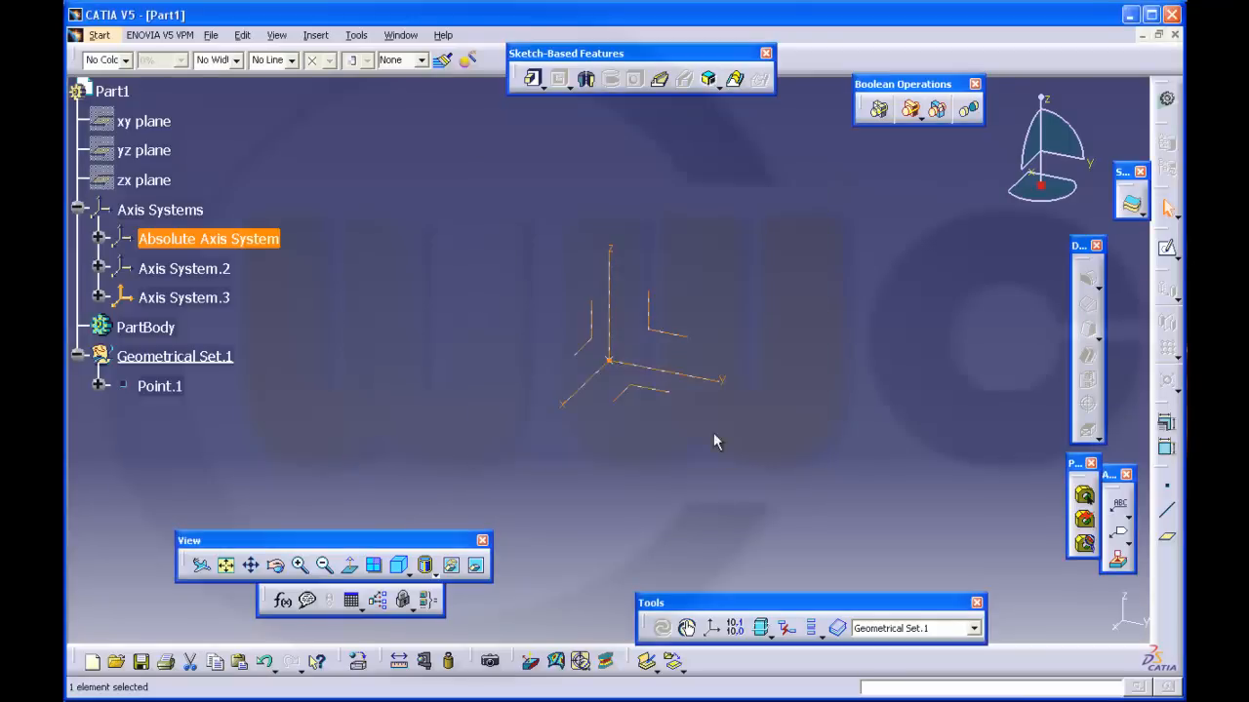
# Check Parents/Children of Axis System.2, which has none, and bring up actions for Axis System.3.
pyautogui.rightClick(184, 269)
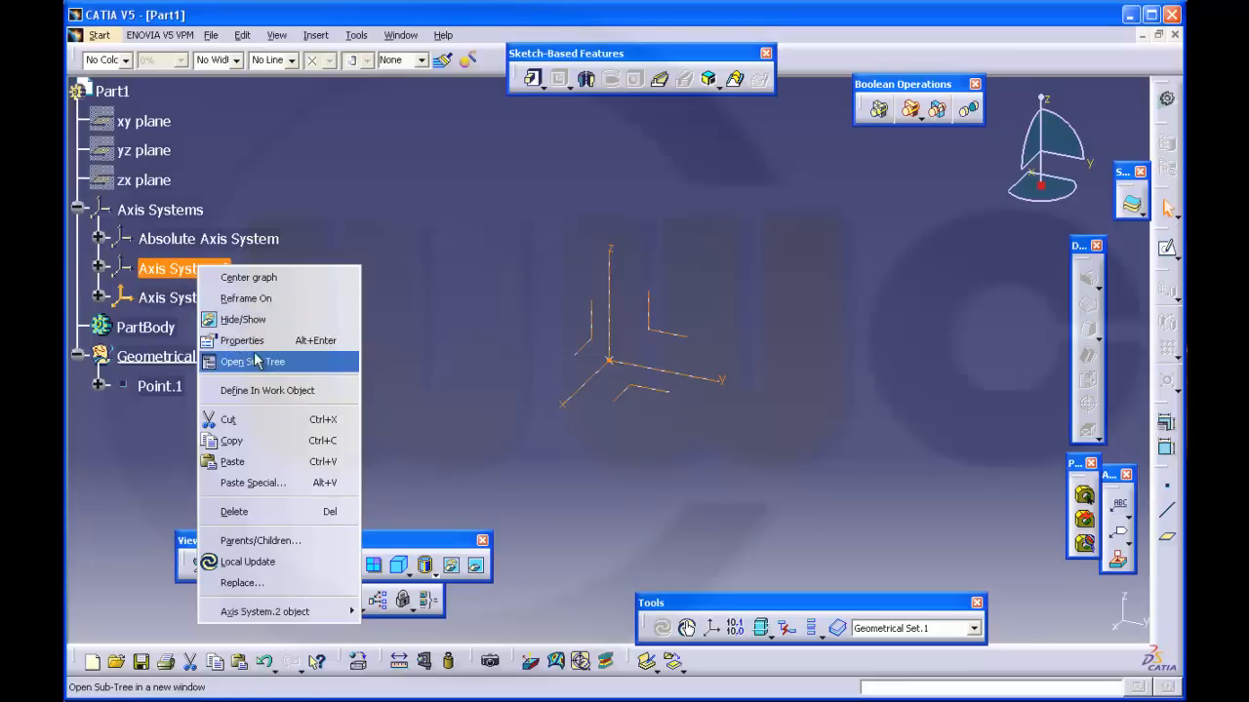
pyautogui.click(261, 541)
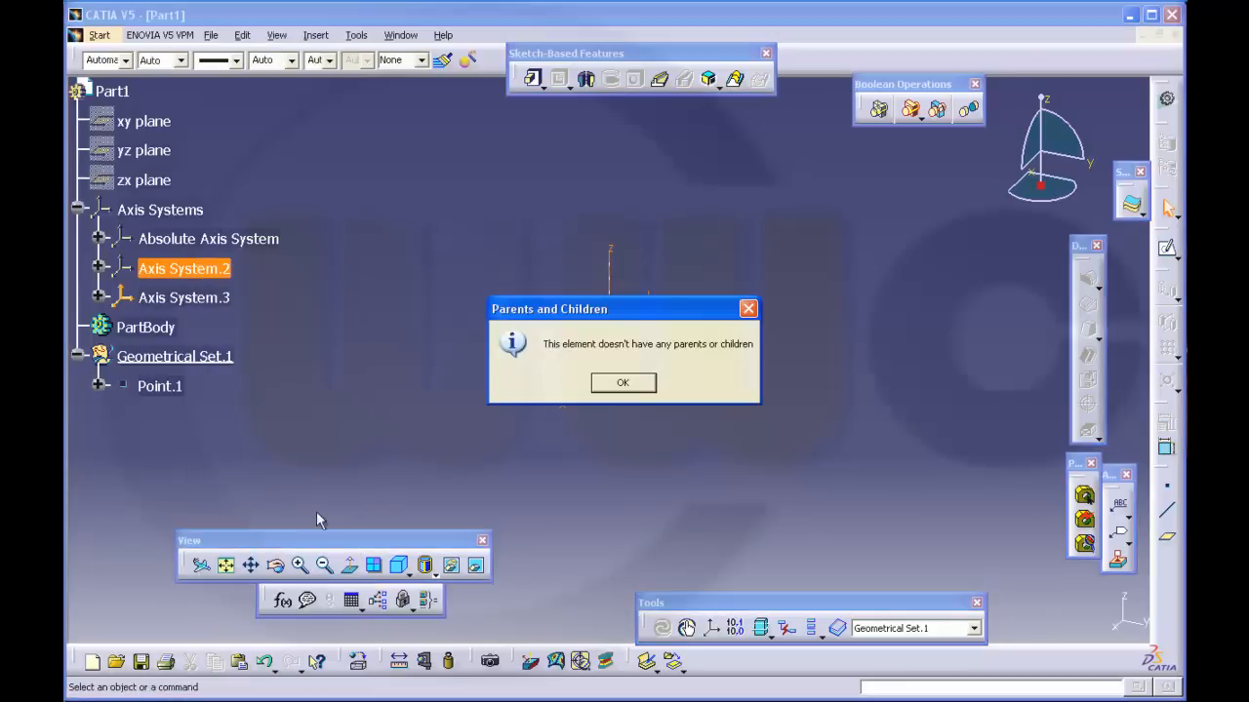
pyautogui.click(622, 381)
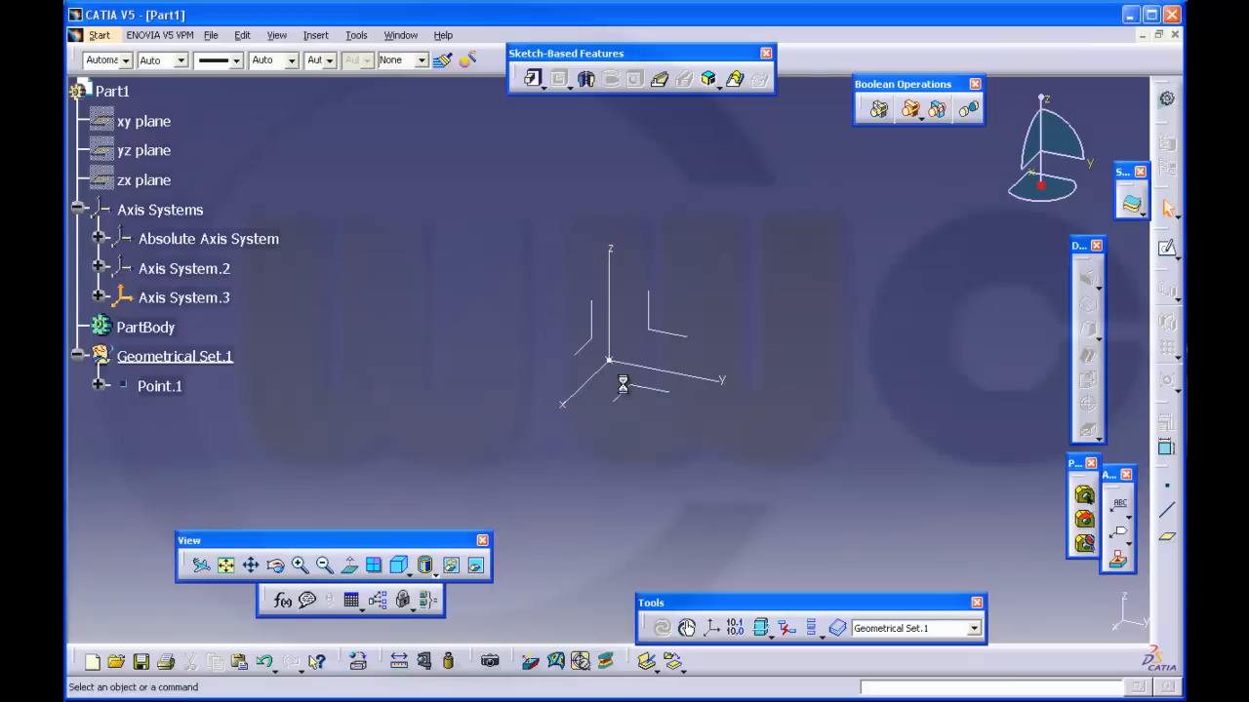
pyautogui.rightClick(183, 297)
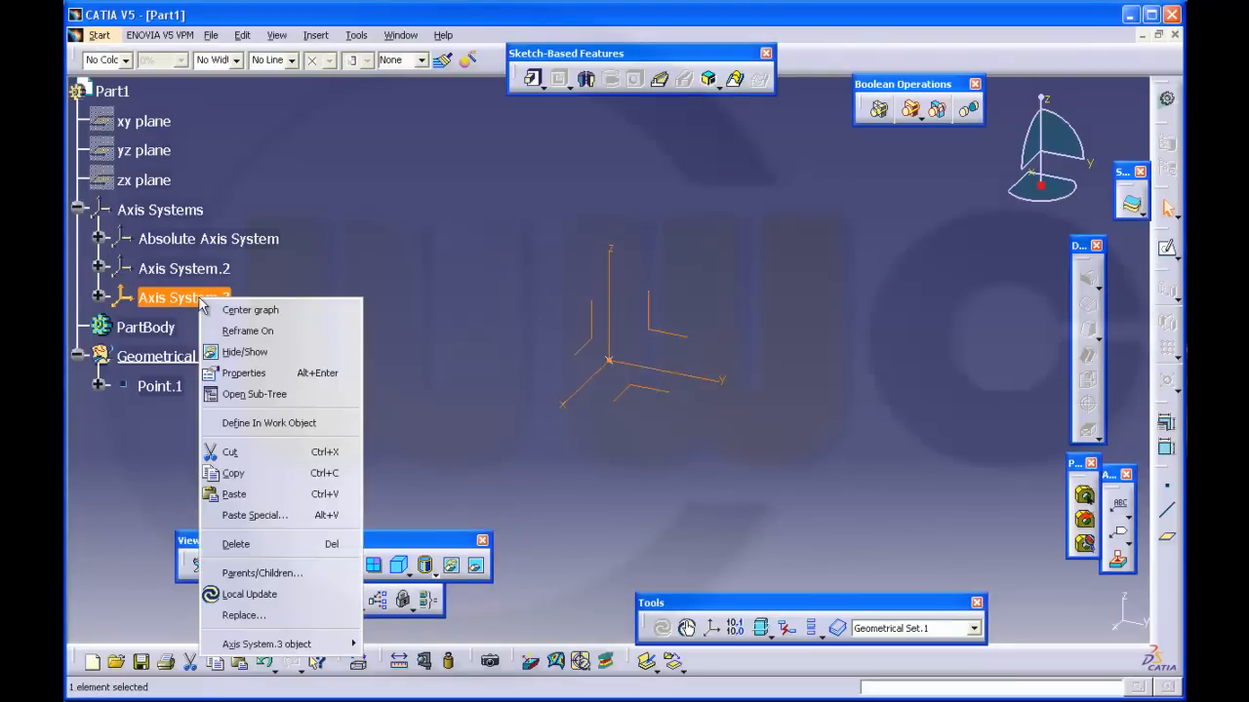
pyautogui.moveTo(261, 573)
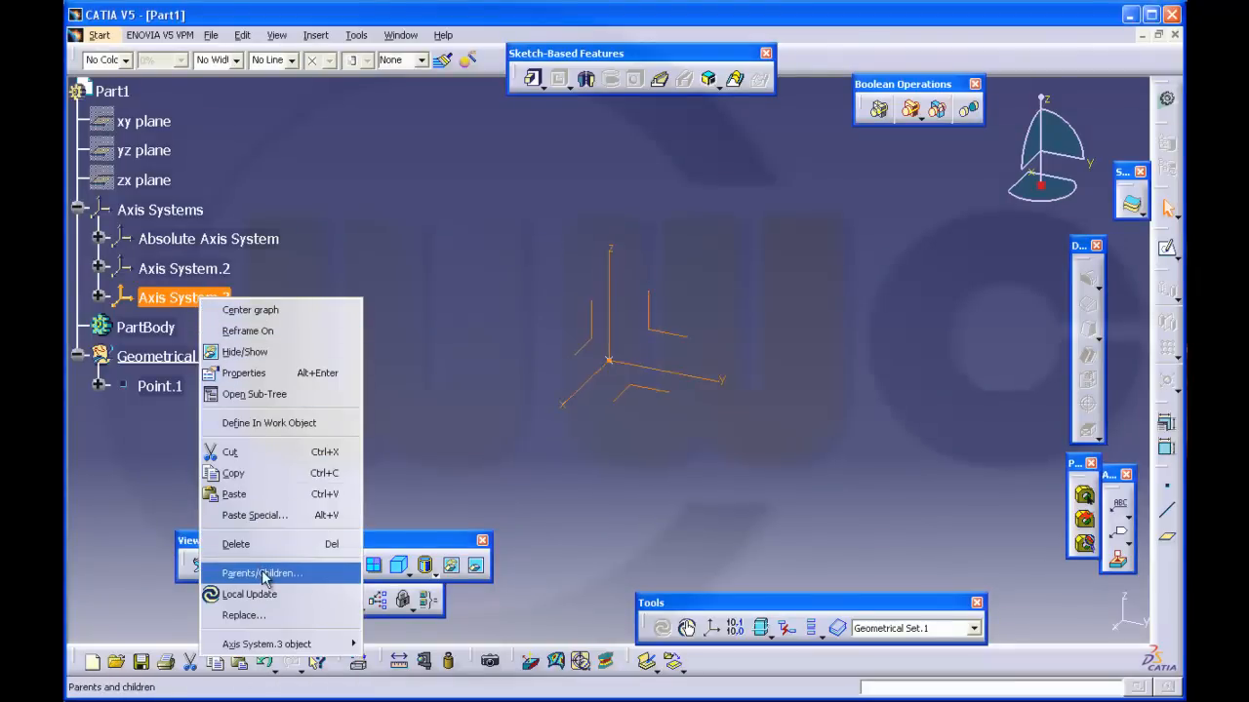
# Show Parents/Children of Axis System.3, revealing it depends on Point.1.
pyautogui.click(262, 574)
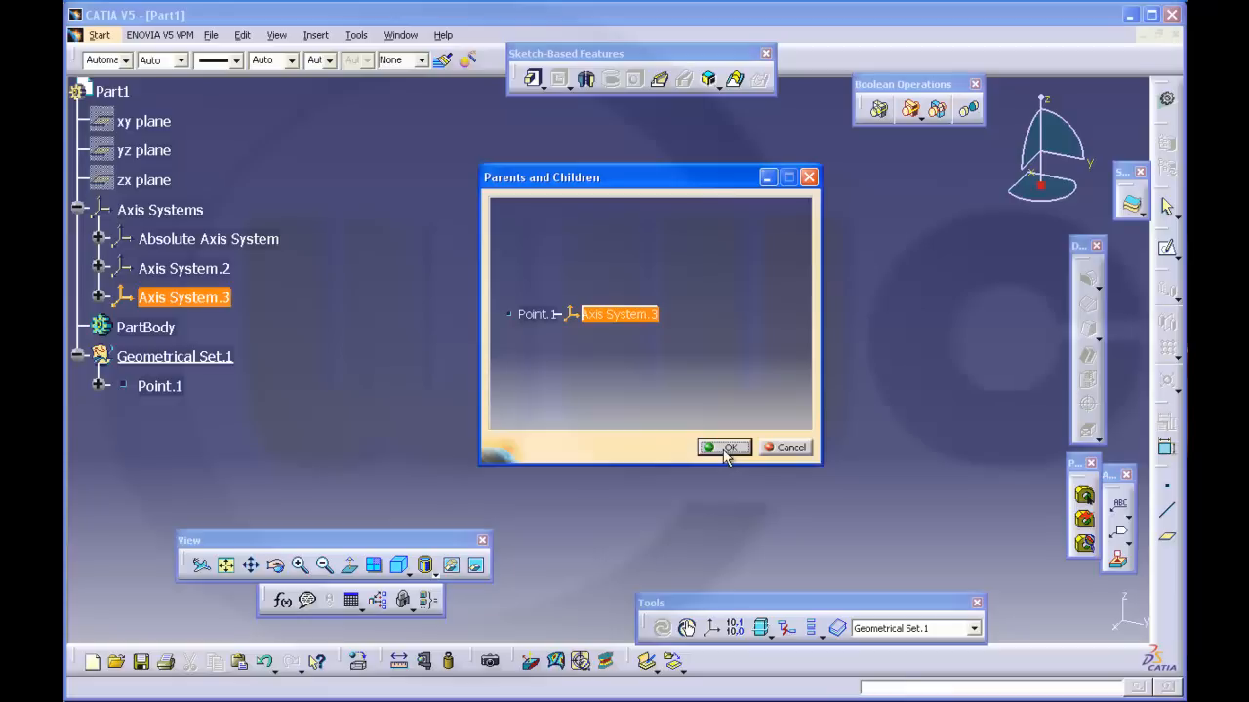
pyautogui.moveTo(415, 206)
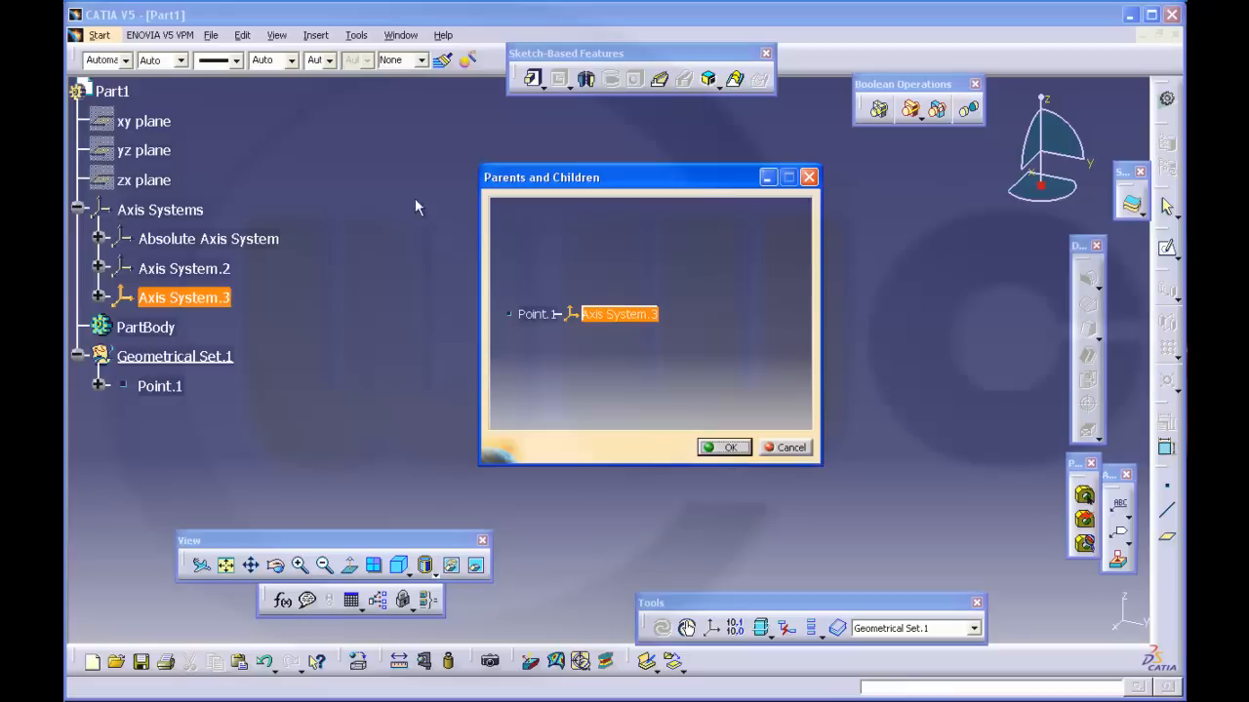
pyautogui.moveTo(199, 310)
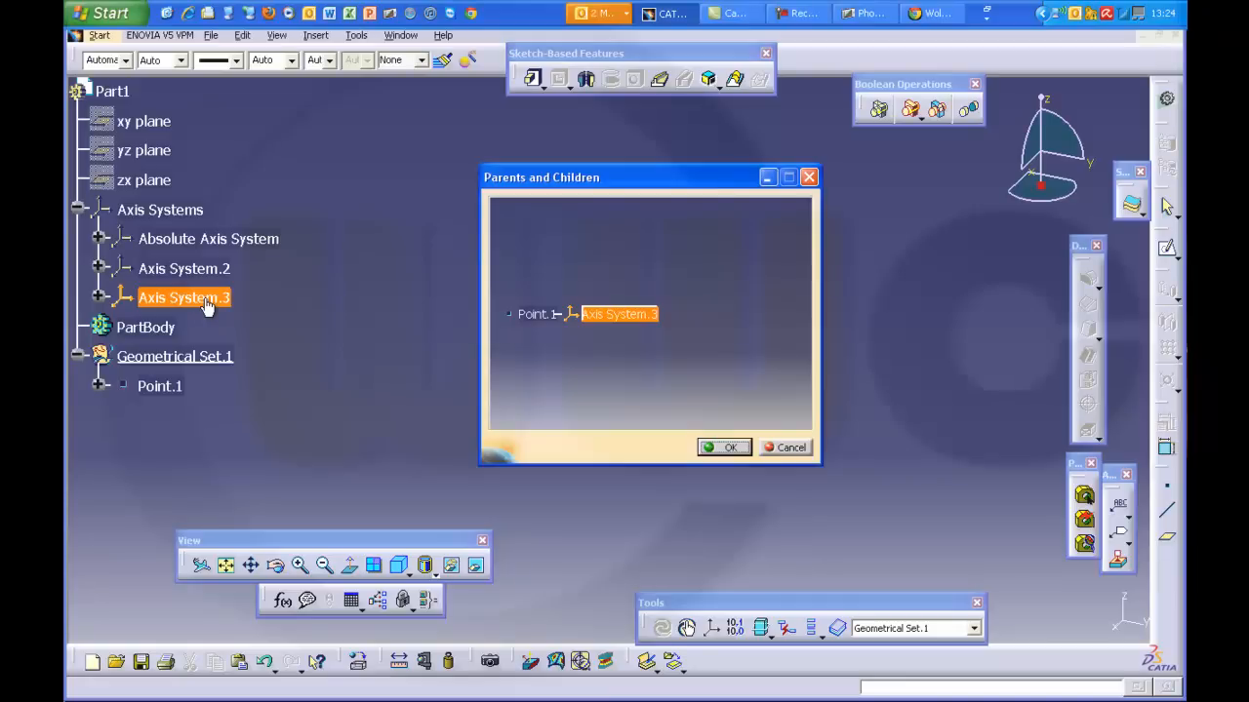
pyautogui.moveTo(562, 324)
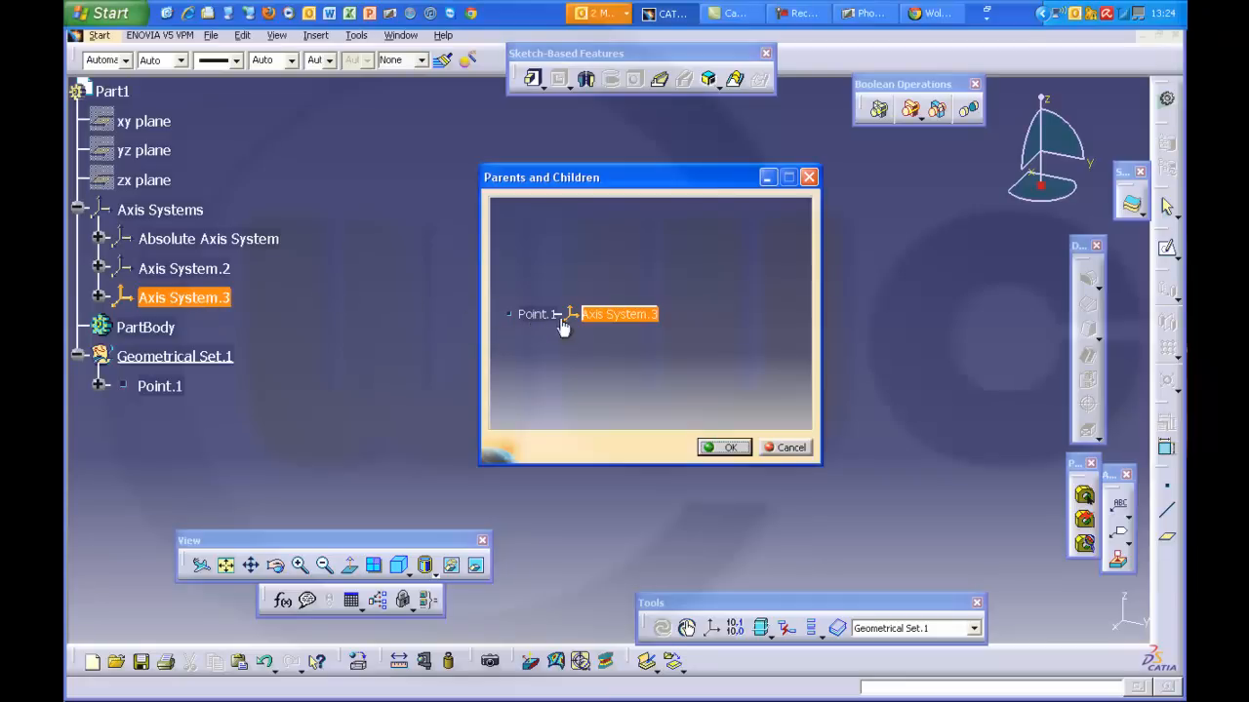
pyautogui.moveTo(546, 322)
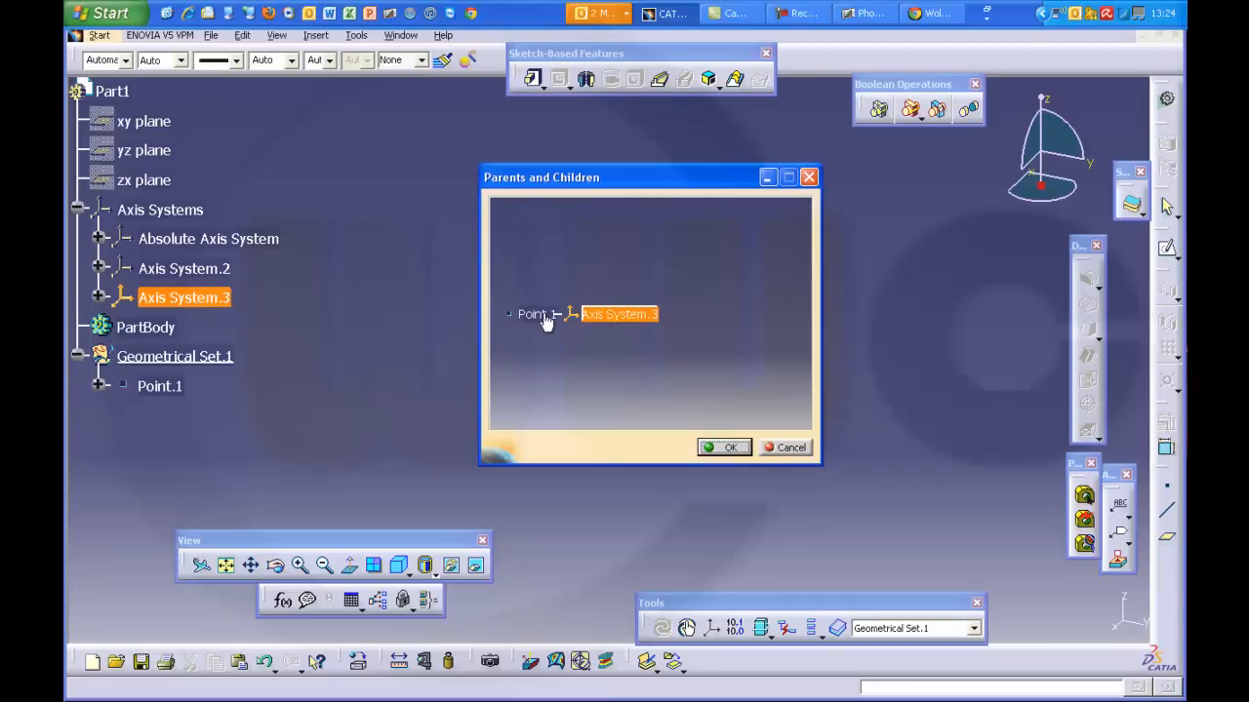
pyautogui.moveTo(609, 374)
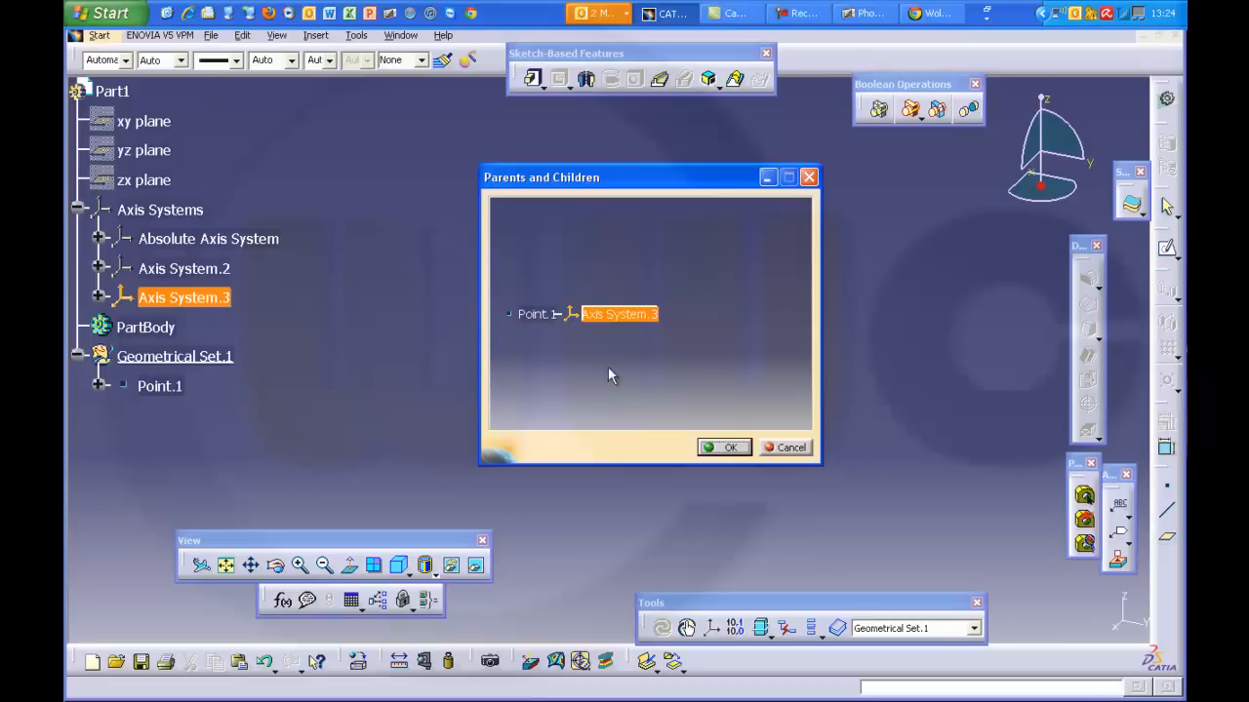